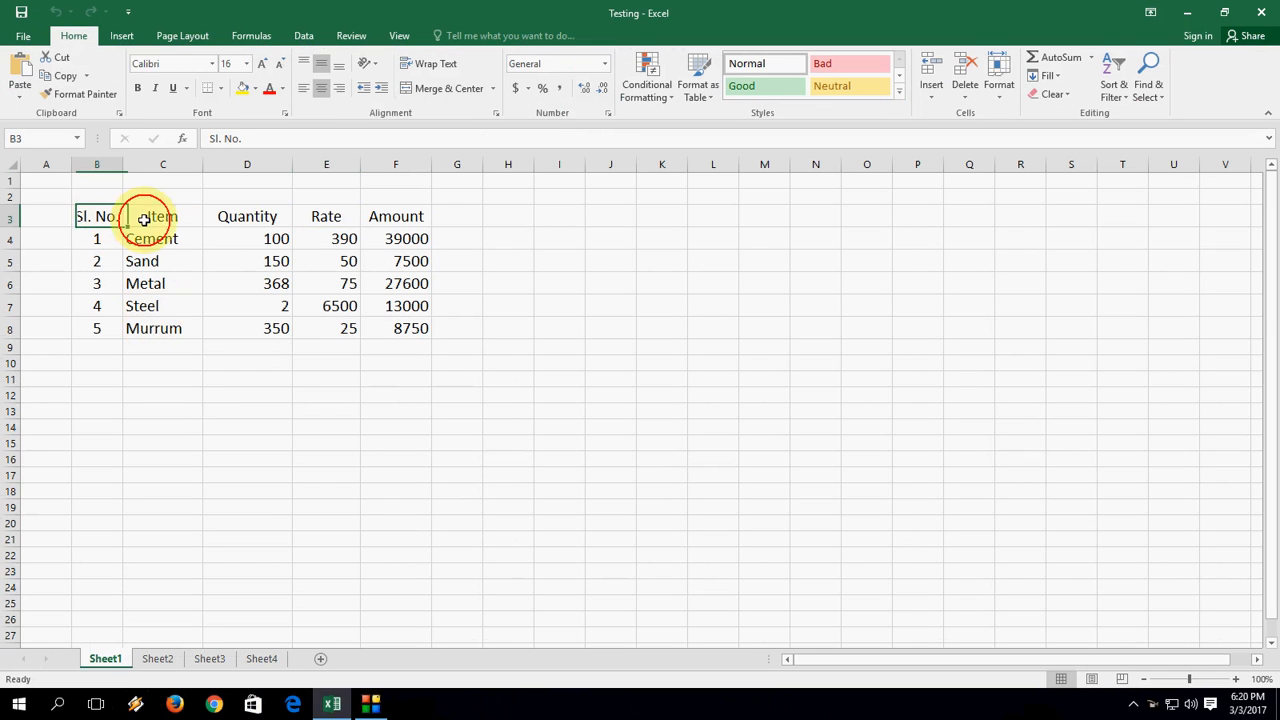
Browse Sheet2 and Sheet1, then group all four sheets from the Sheet1 tab with the header row selected
left_click(156, 658)
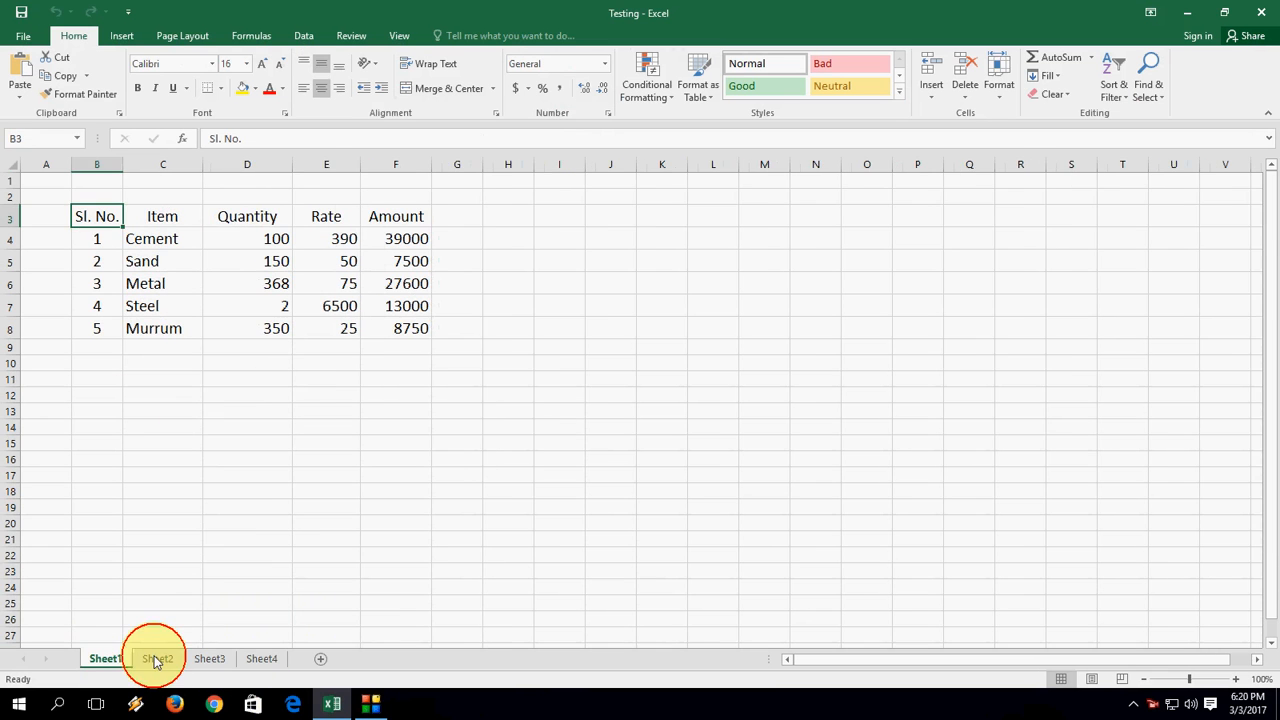
left_click(260, 658)
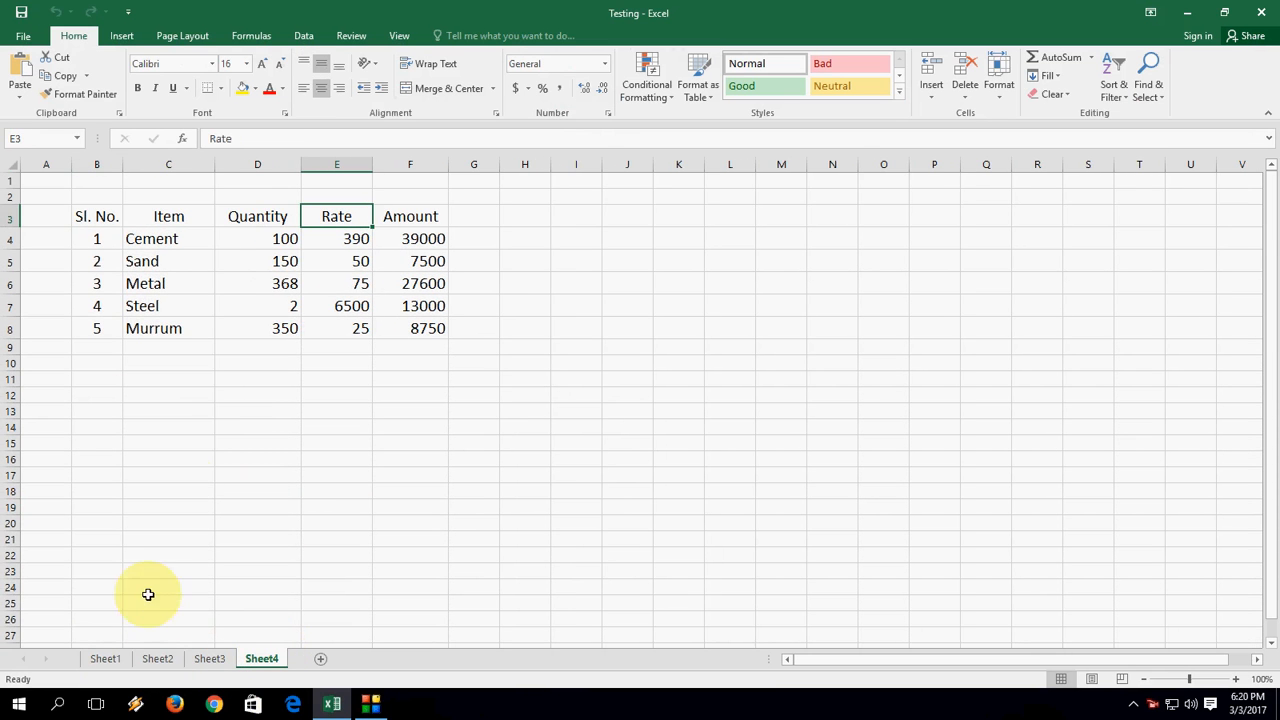
mouse_move(104, 658)
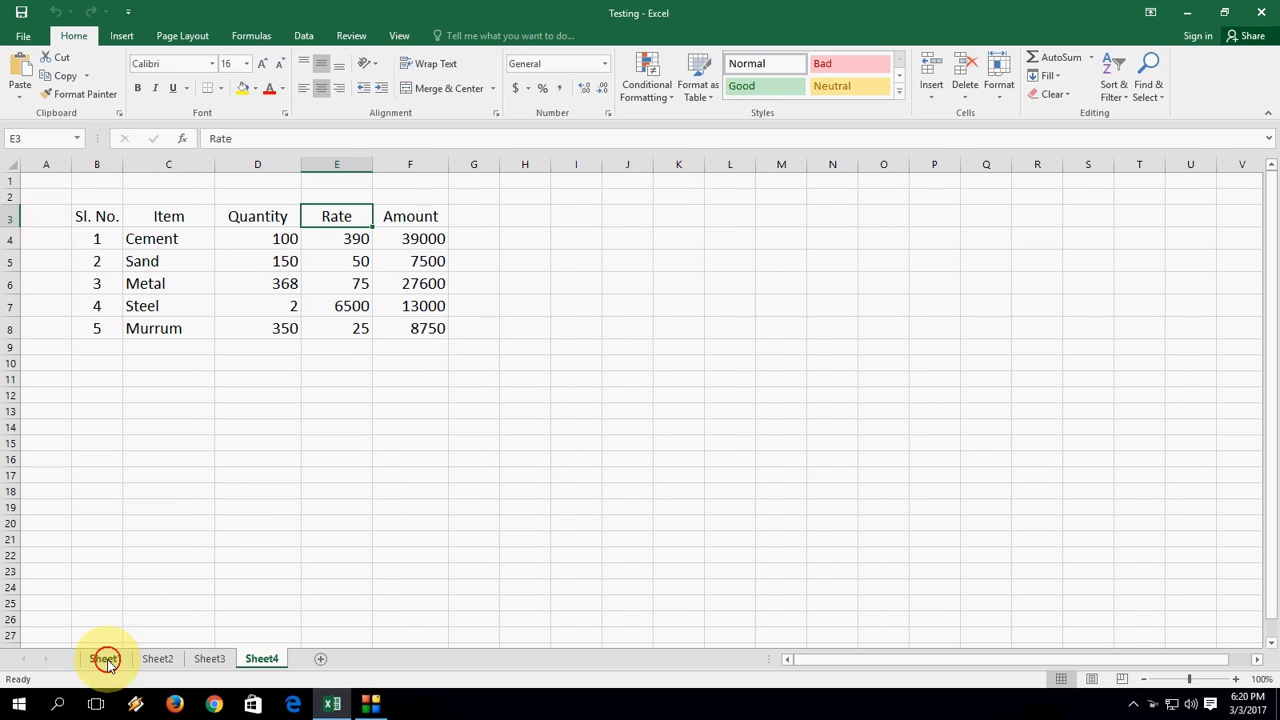
left_click(104, 658)
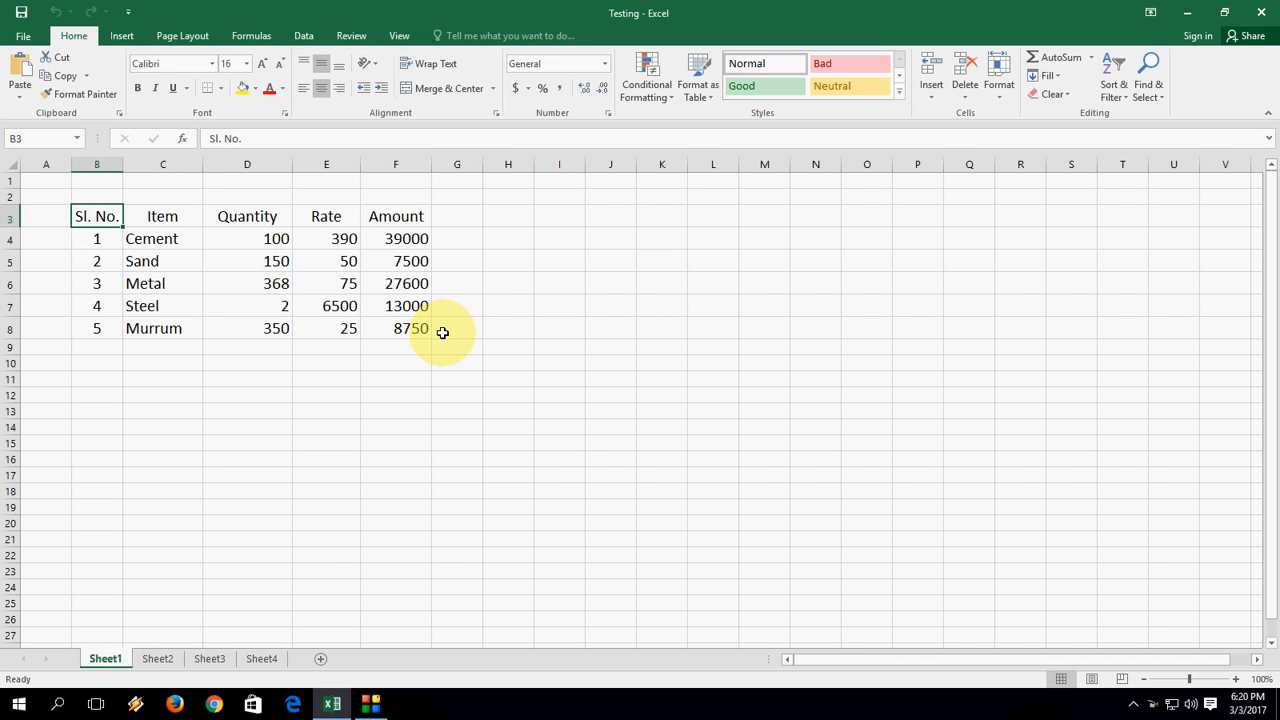
mouse_move(188, 612)
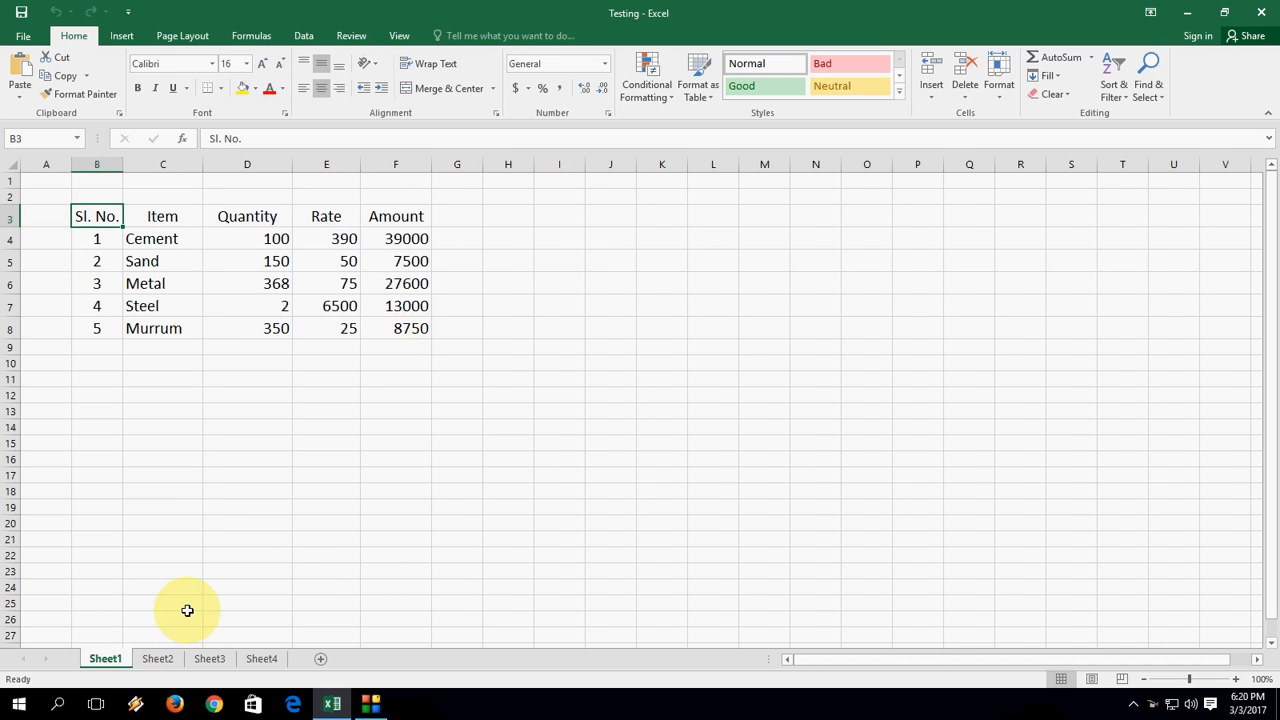
right_click(104, 658)
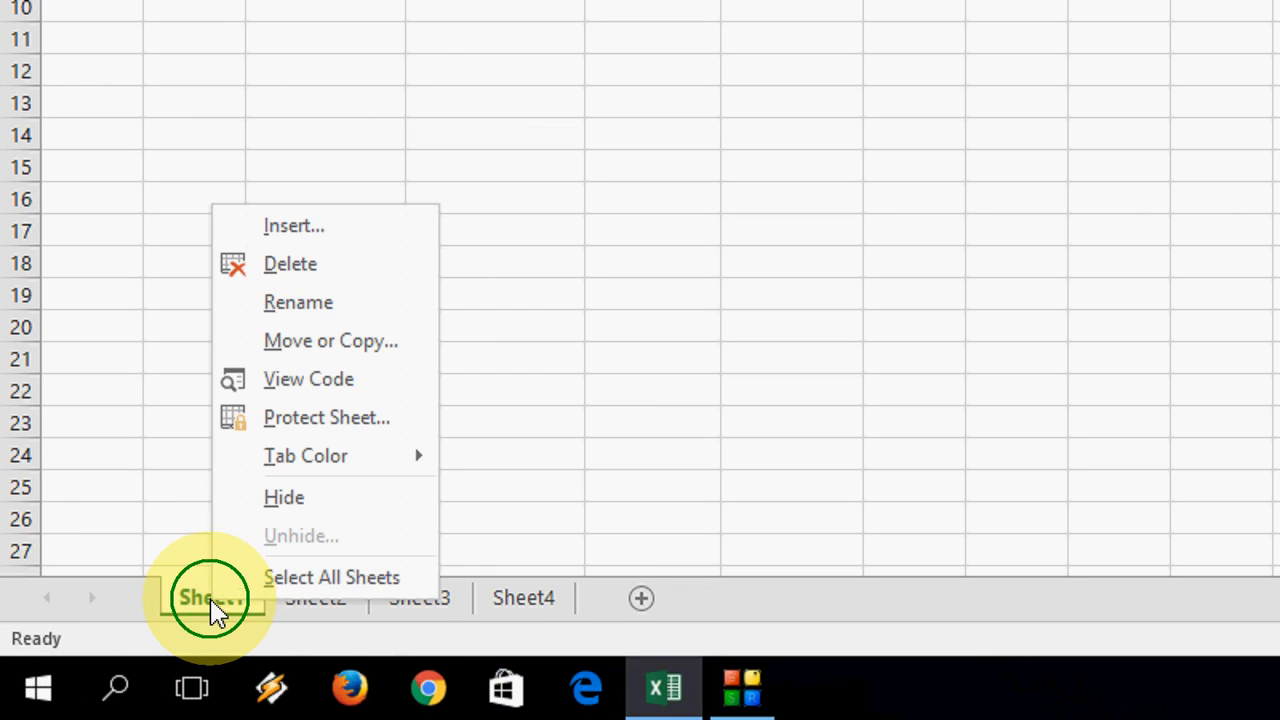
mouse_move(332, 576)
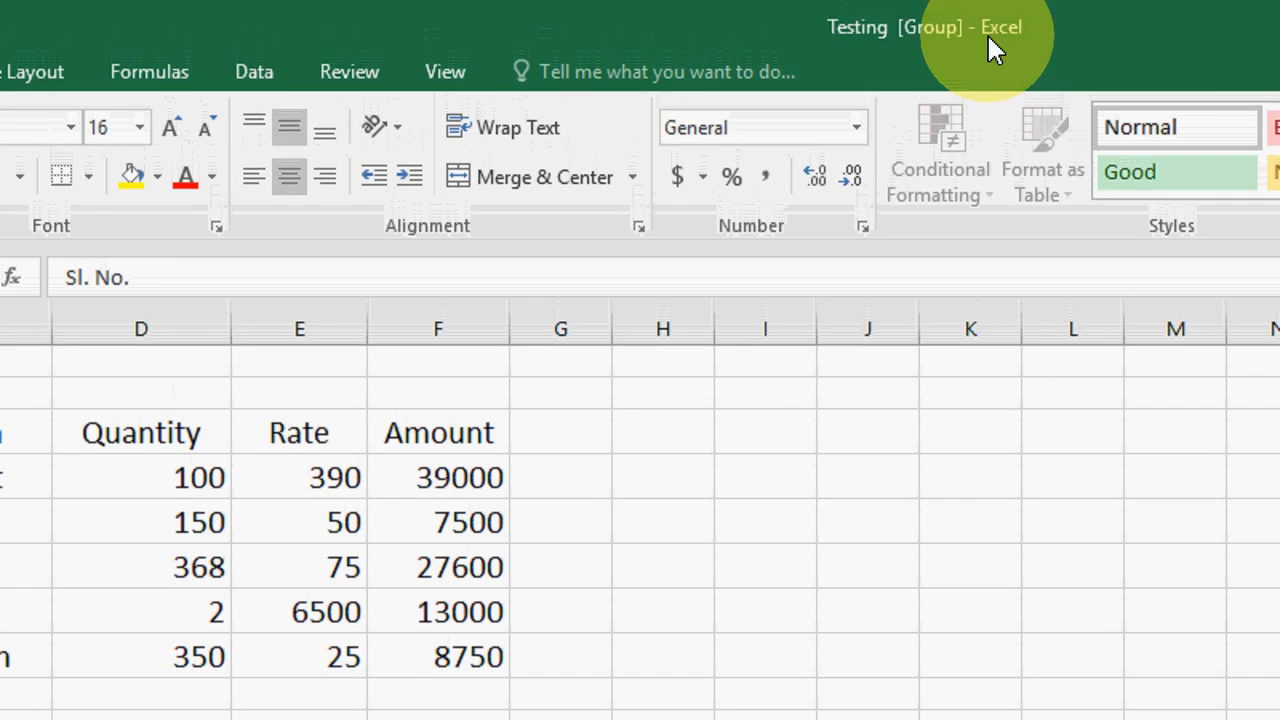
scroll("down", 3)
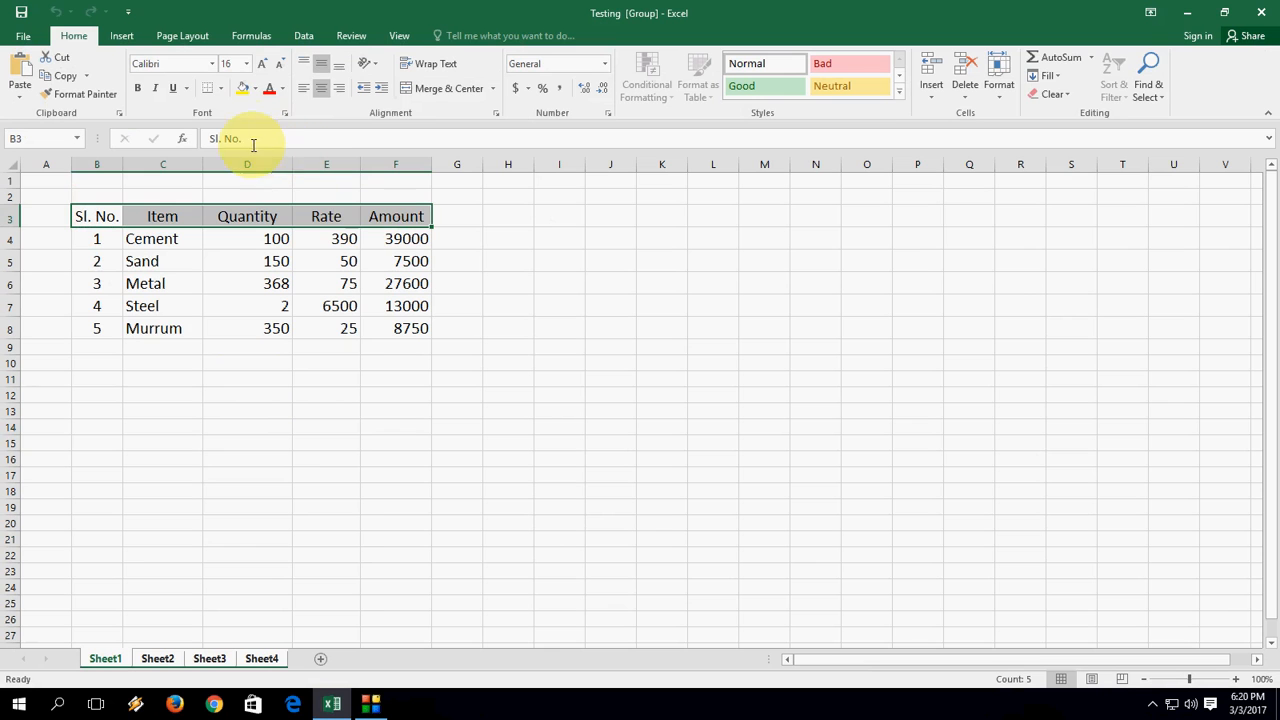
Fill the header row yellow and add a bold =SUM(F4:F8) total of 95850 in F9
left_click(242, 88)
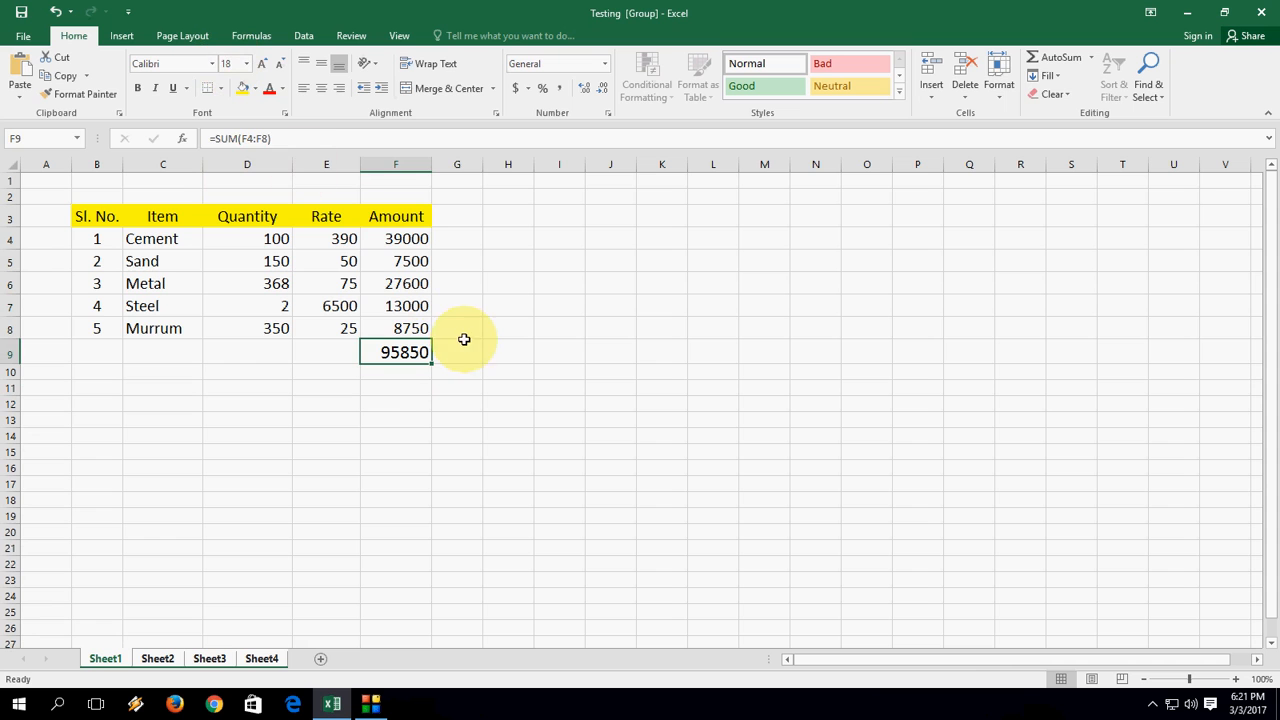
left_click(456, 352)
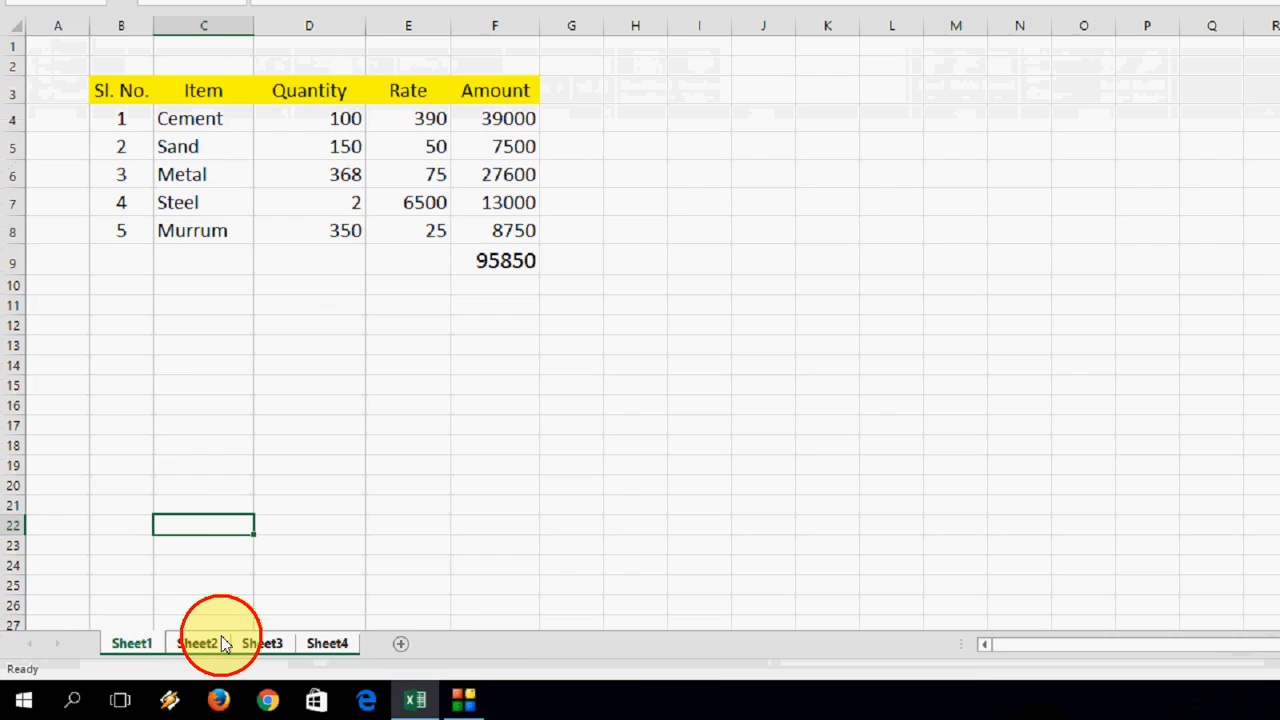
Ungroup the sheets and verify Sheet2 and Sheet3 show the yellow header and 95850 total
right_click(196, 644)
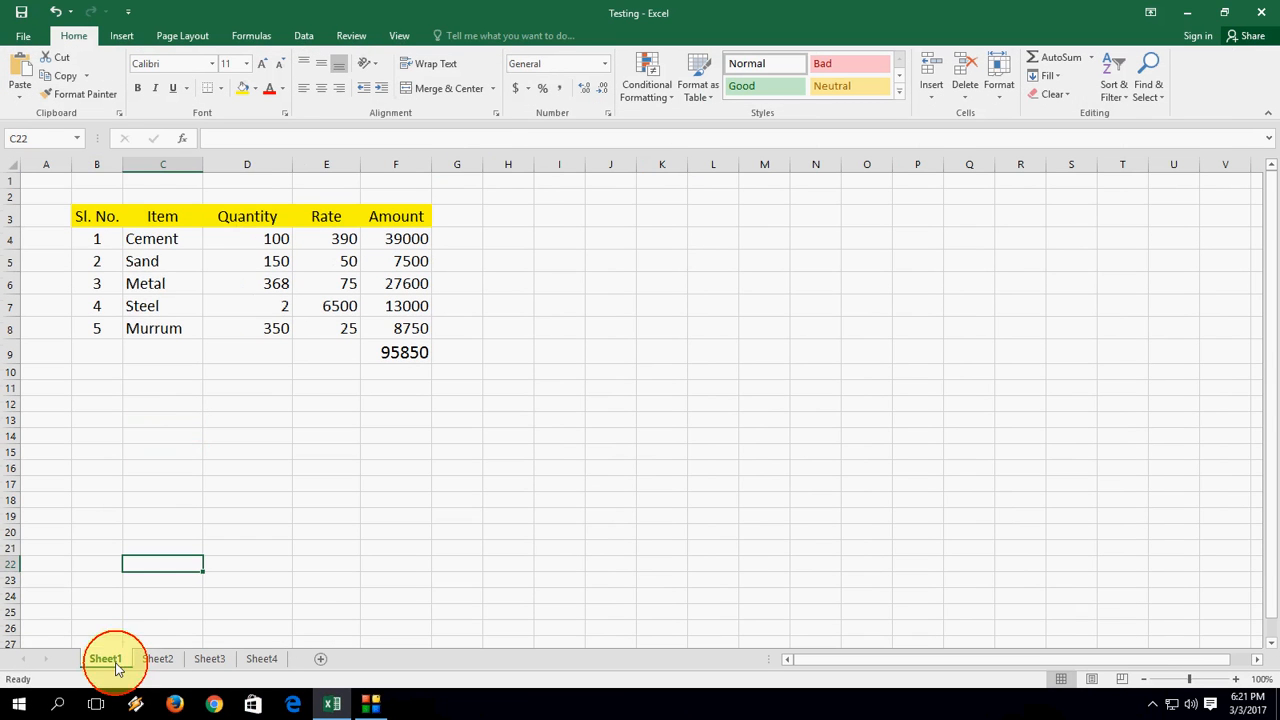
left_click(156, 658)
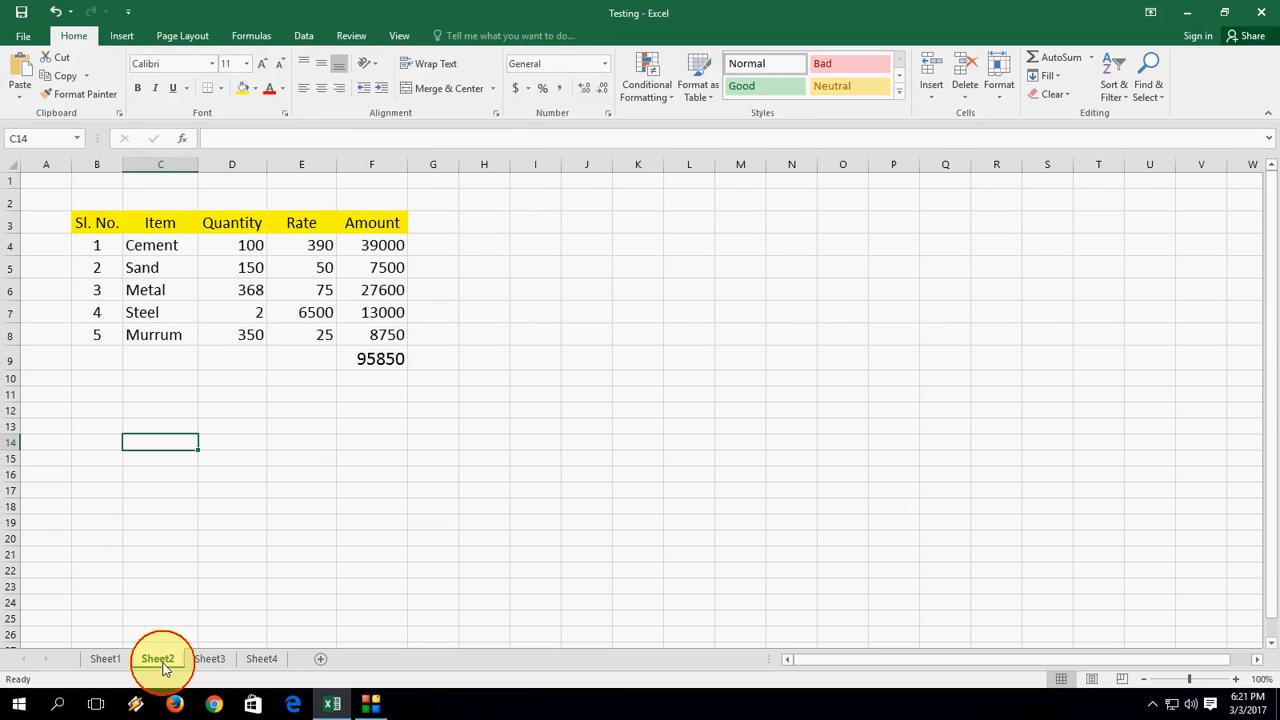
left_click(156, 658)
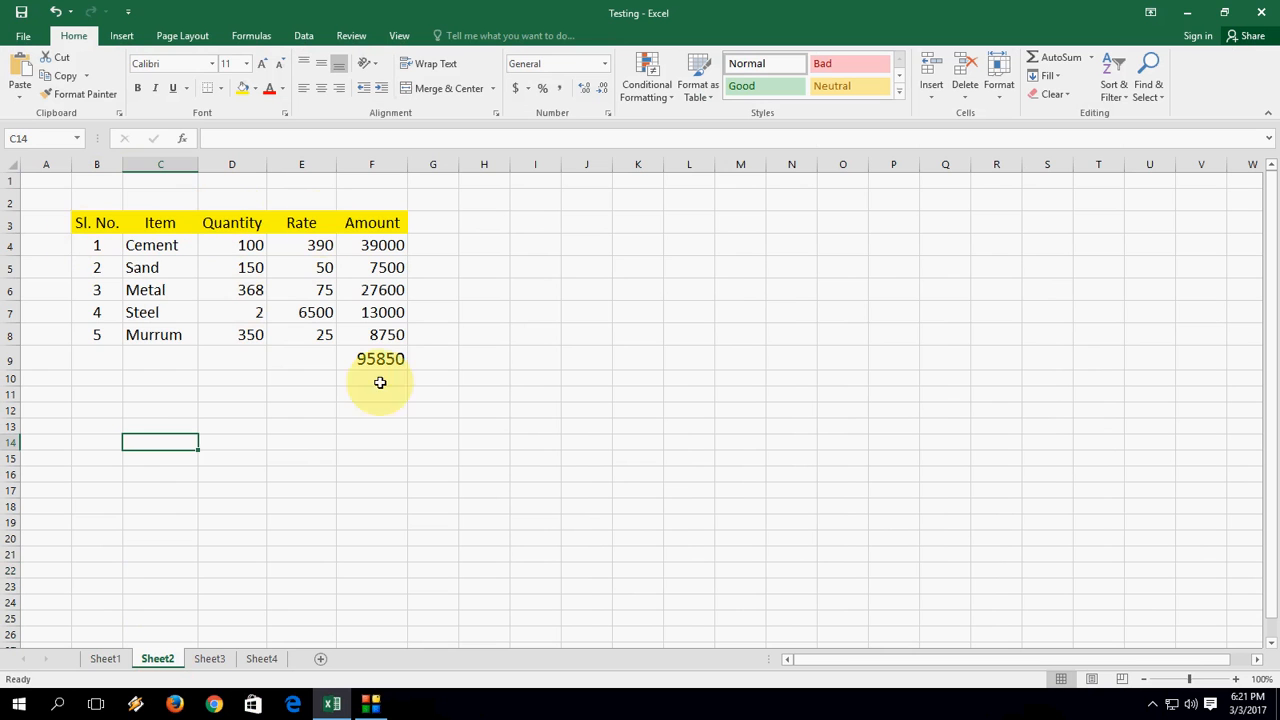
left_click(380, 358)
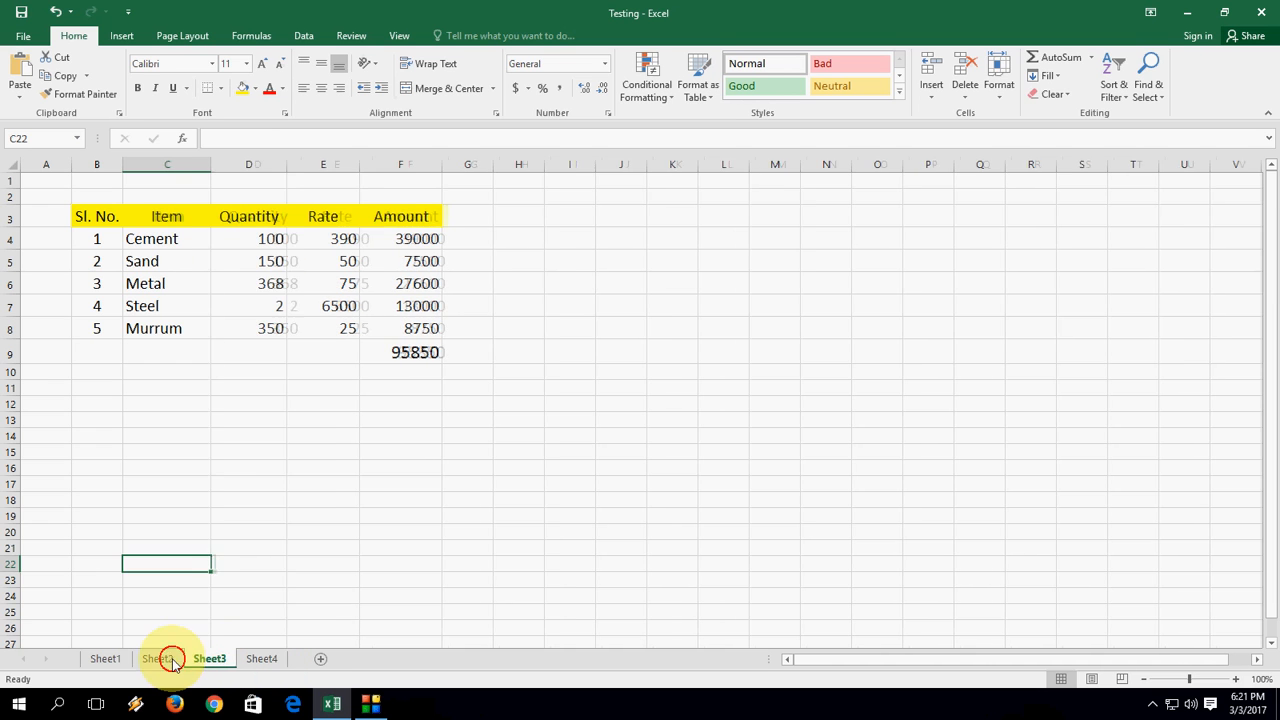
left_click(104, 658)
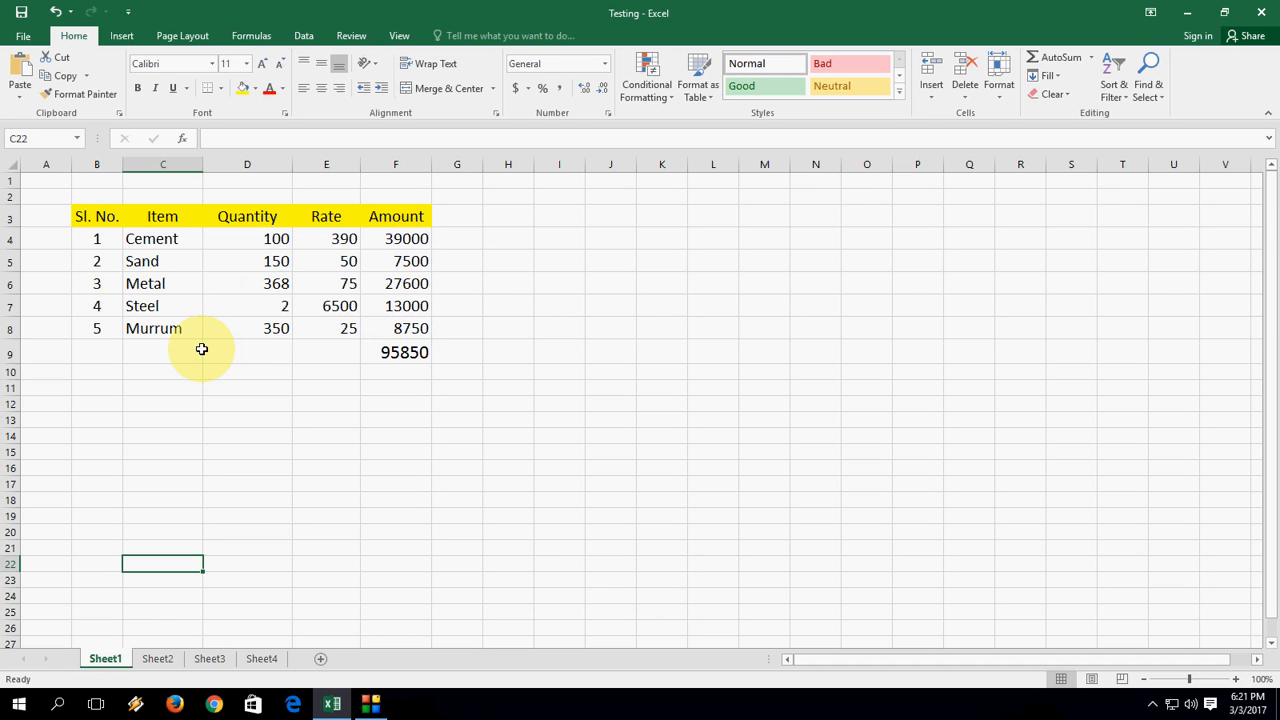
Select every cell, set the font to Tahoma, and group all four sheets again
left_click(8, 164)
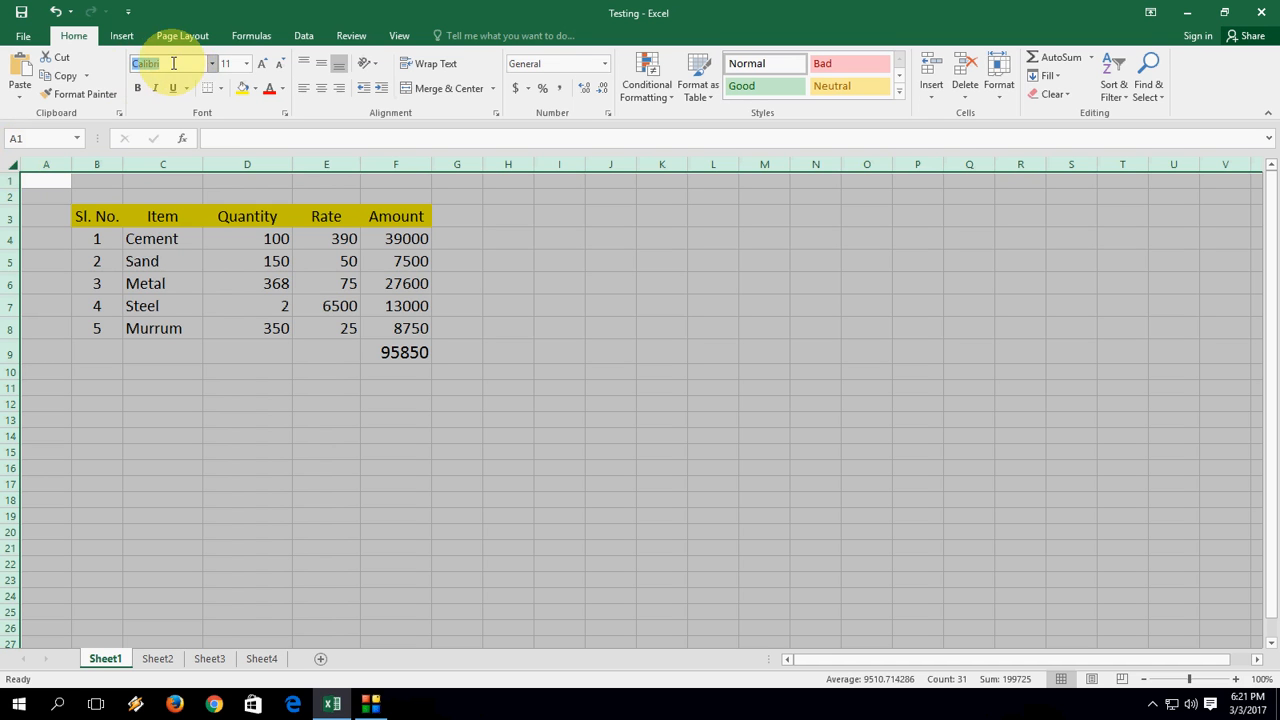
type("Tahoma")
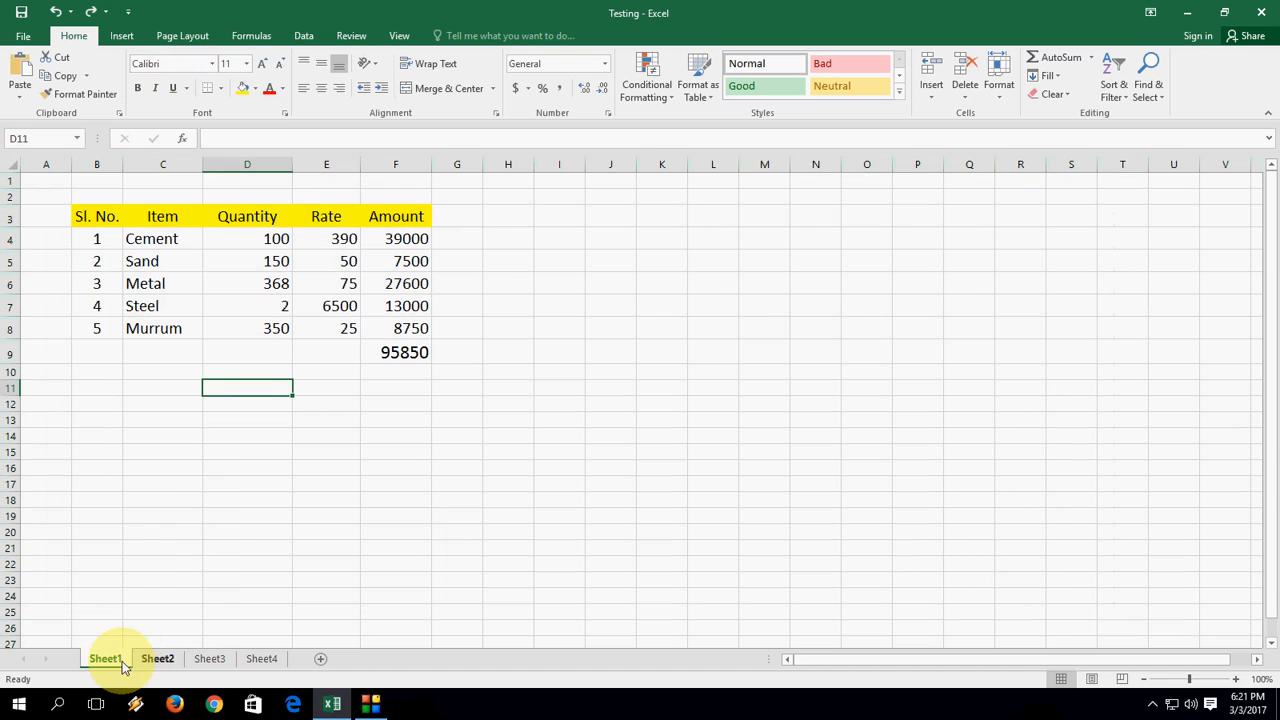
right_click(156, 658)
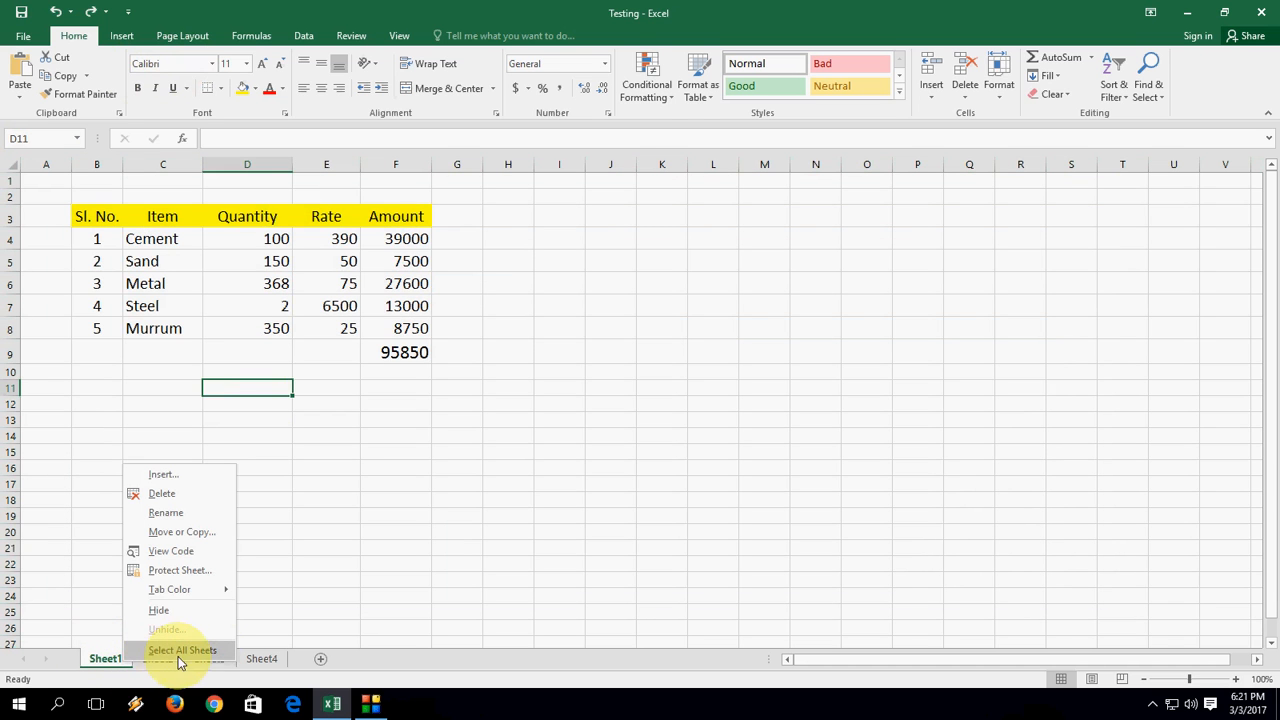
left_click(182, 650)
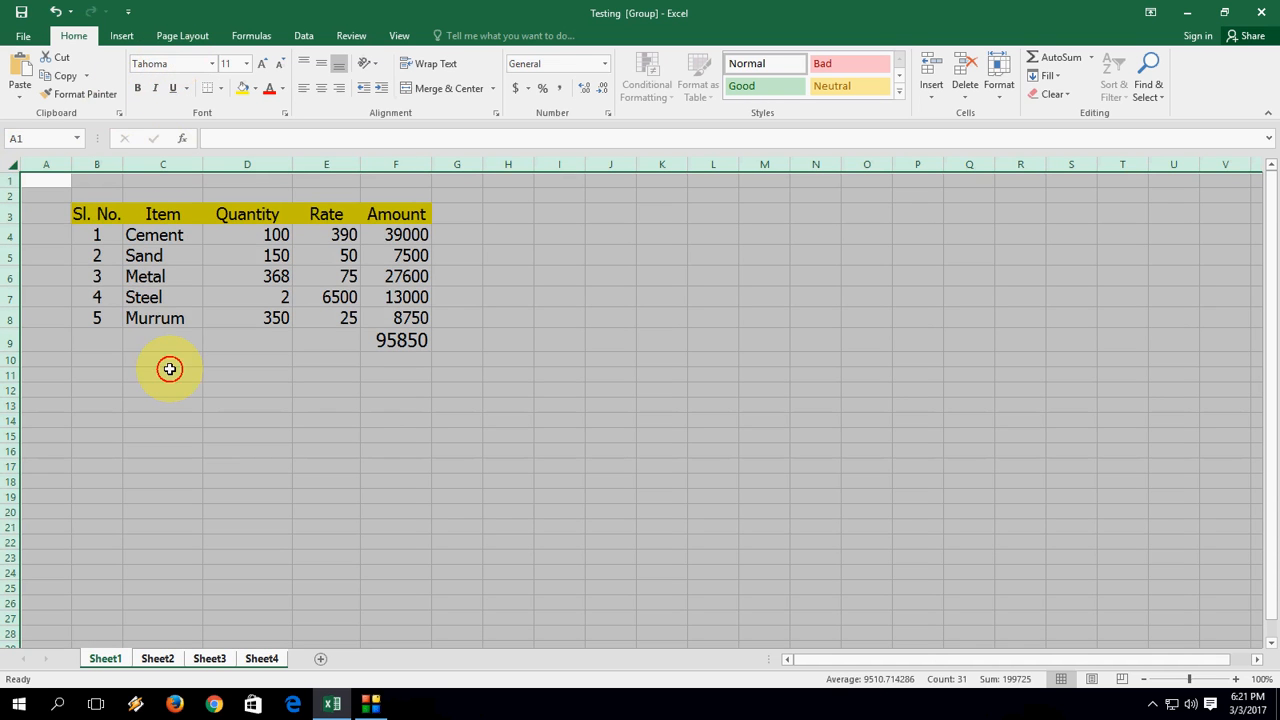
right_click(156, 658)
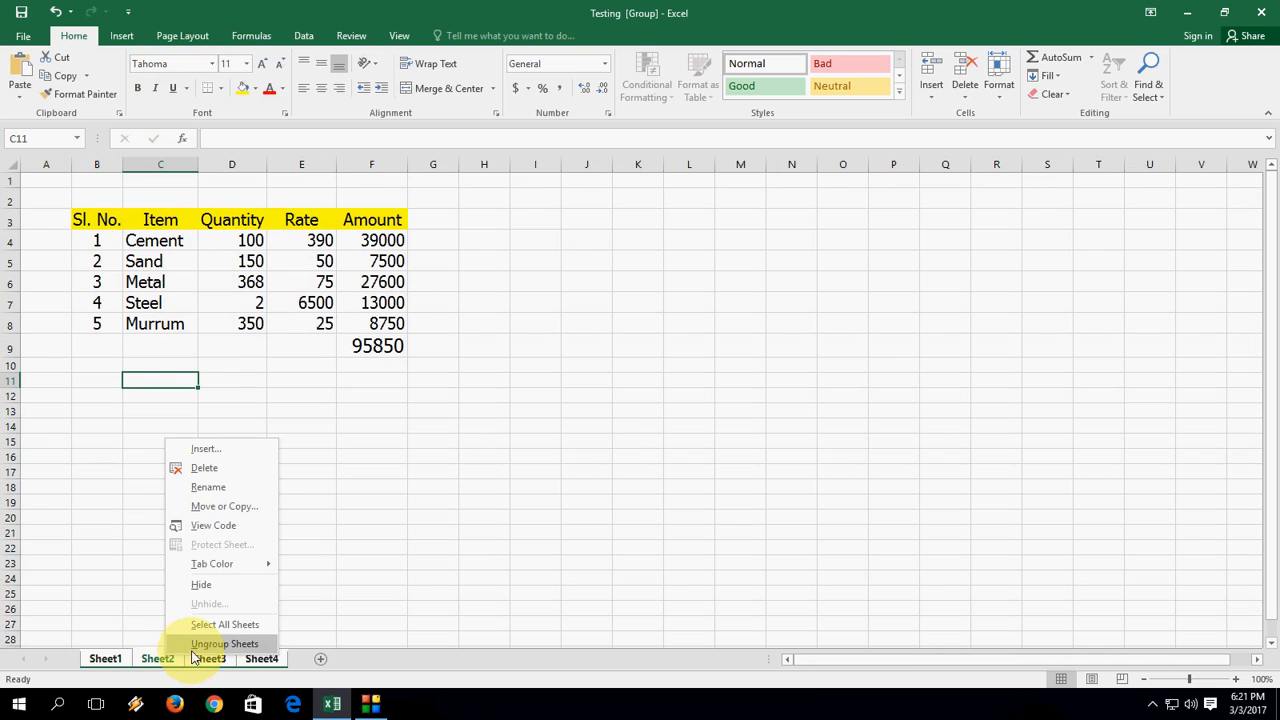
left_click(224, 644)
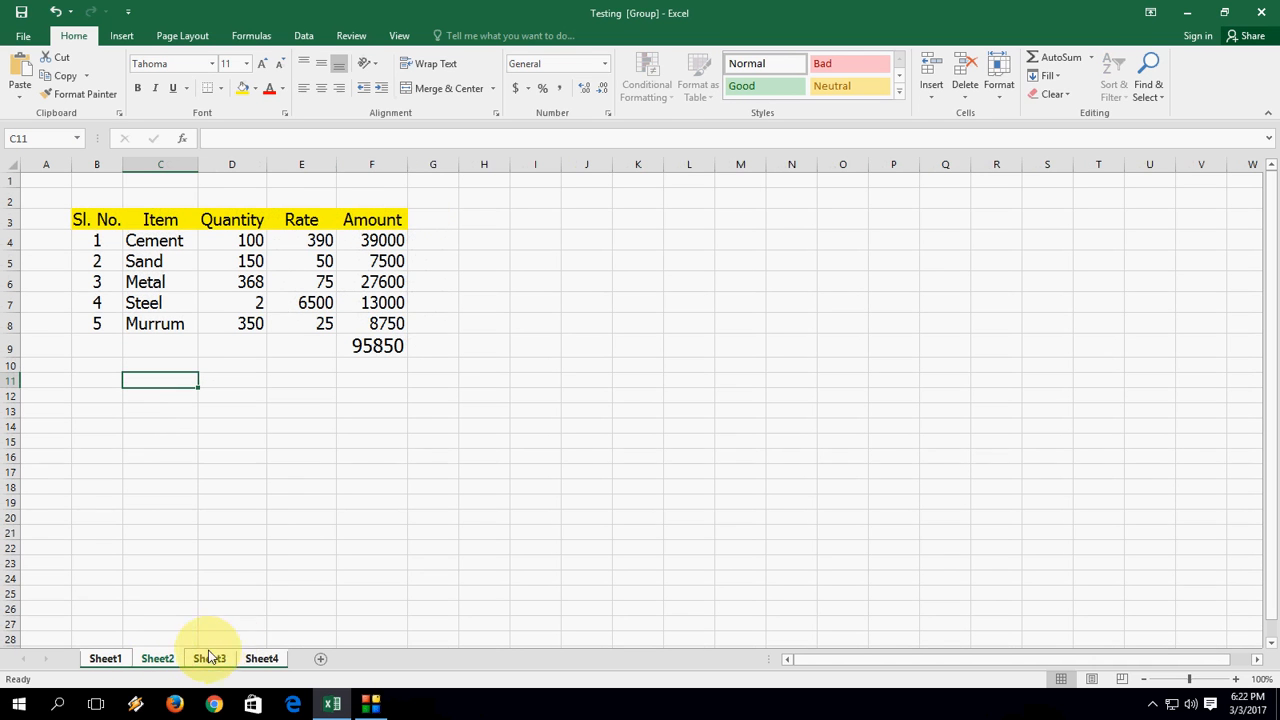
Widen columns D to F, ungroup the sheets, and view the wider Tahoma table on Sheet1
left_click_drag(408, 164, 408, 164)
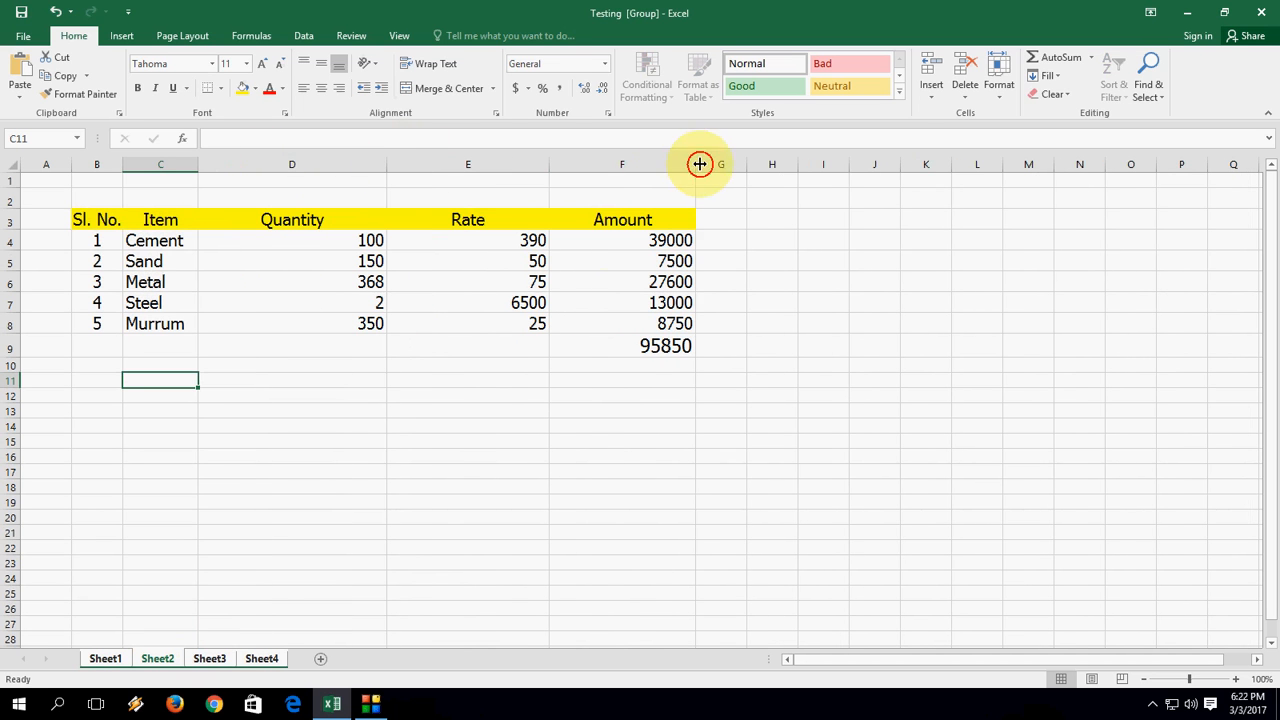
right_click(156, 658)
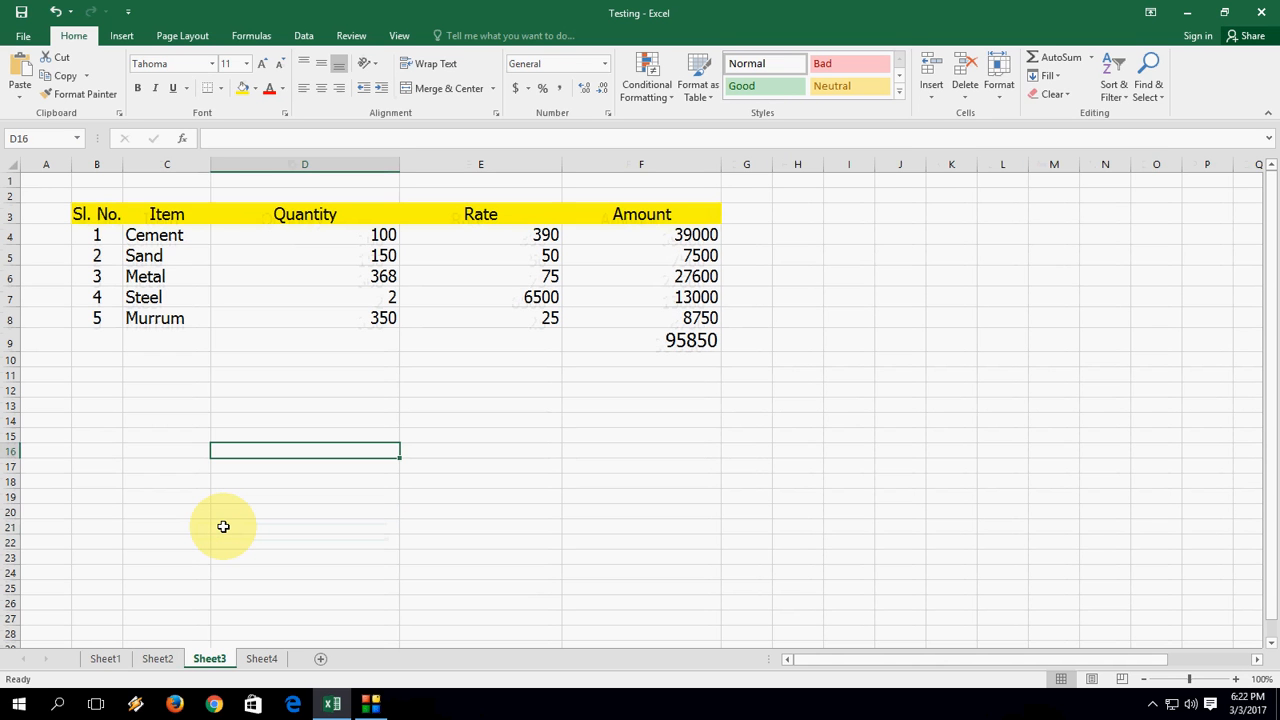
left_click(104, 658)
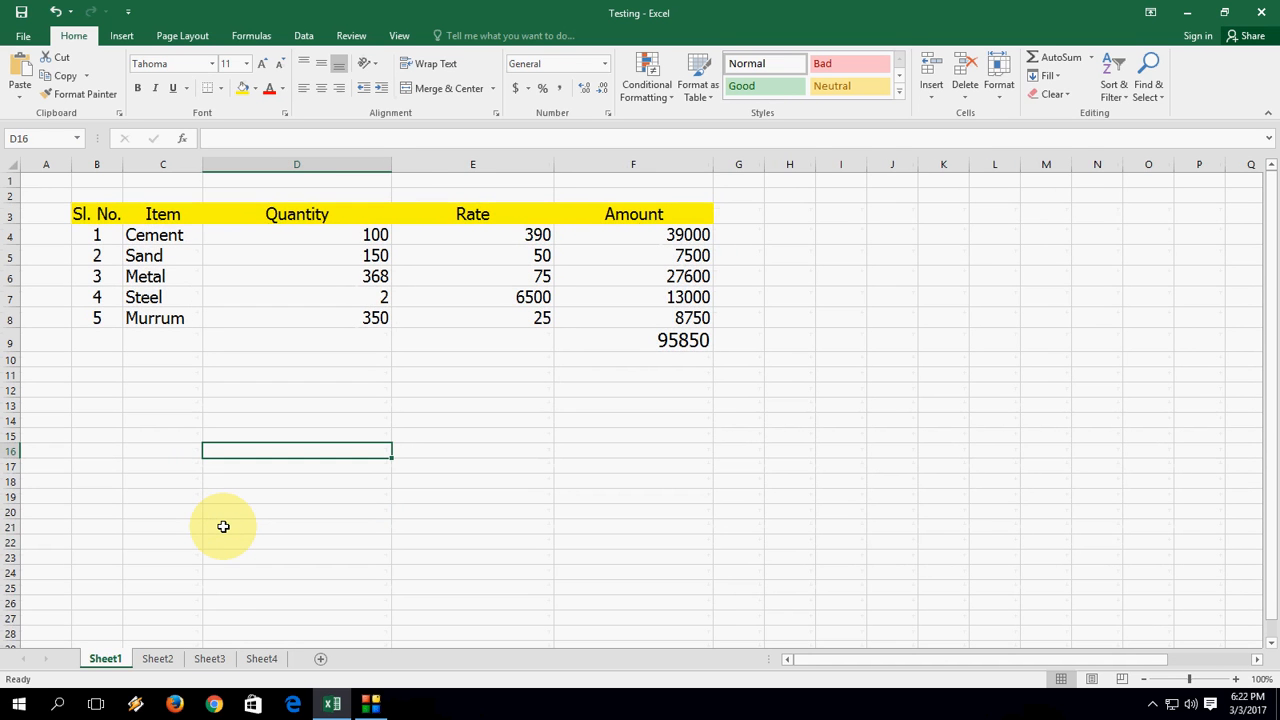